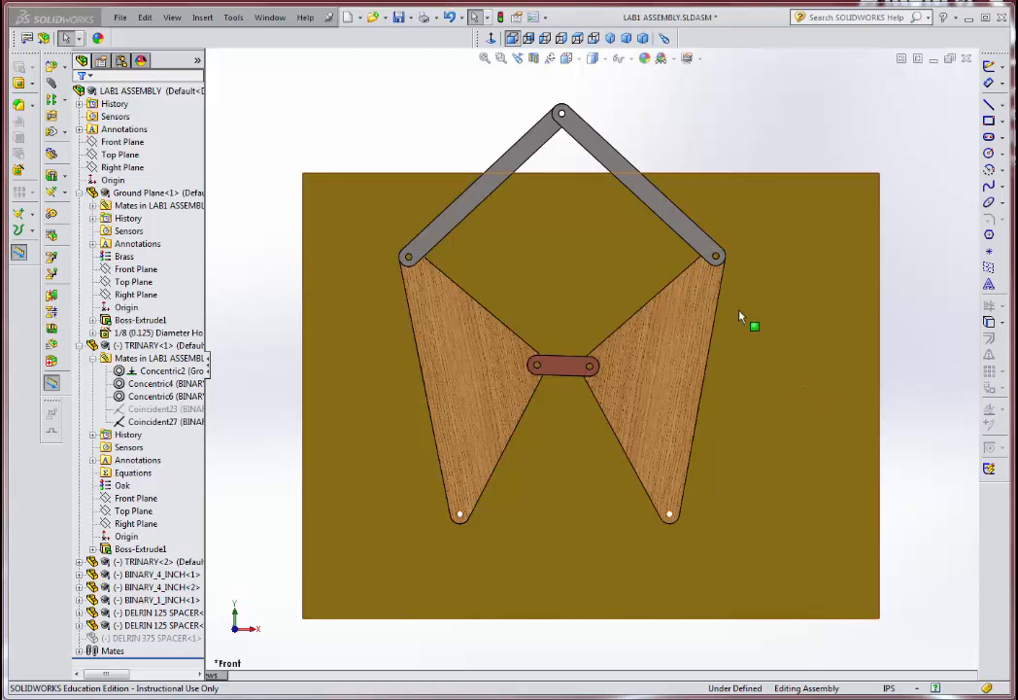
mouse_move(574, 303)
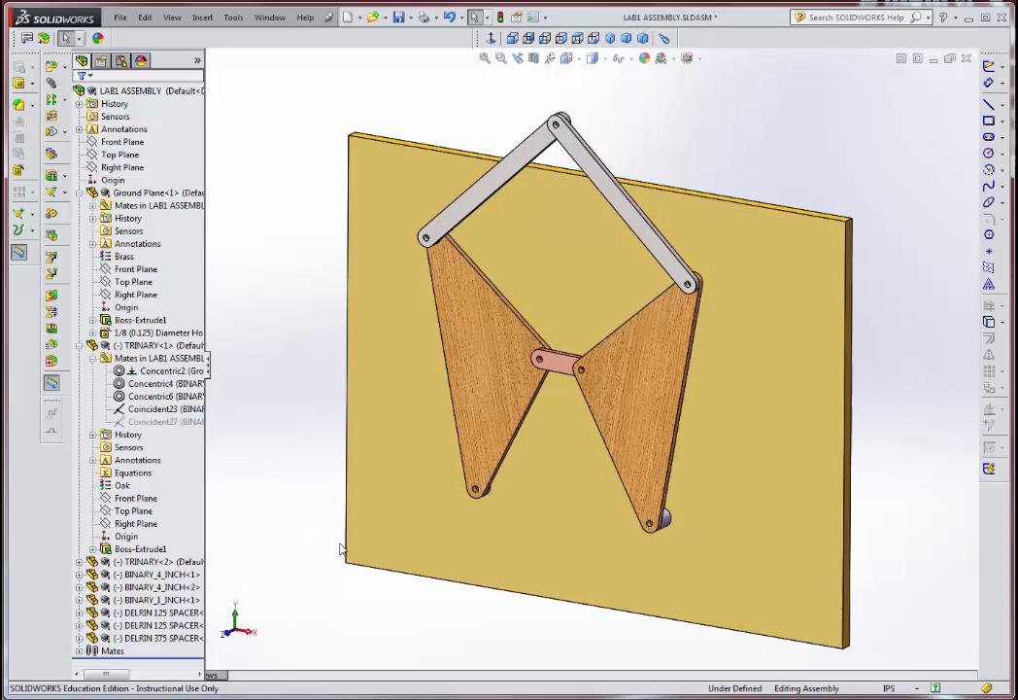
mouse_move(721, 481)
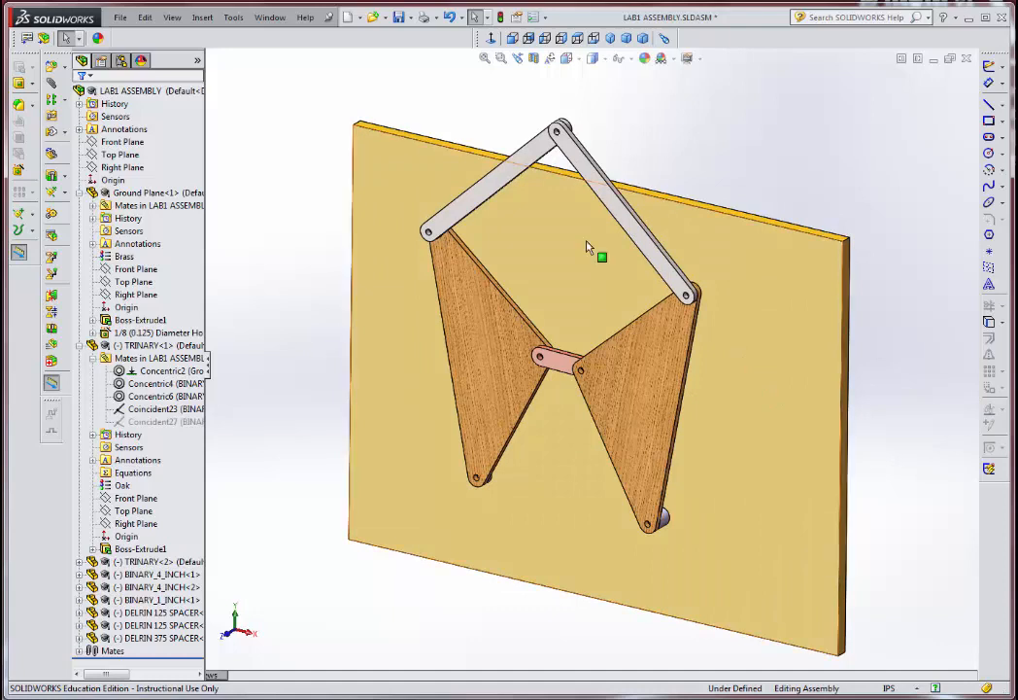
mouse_move(671, 260)
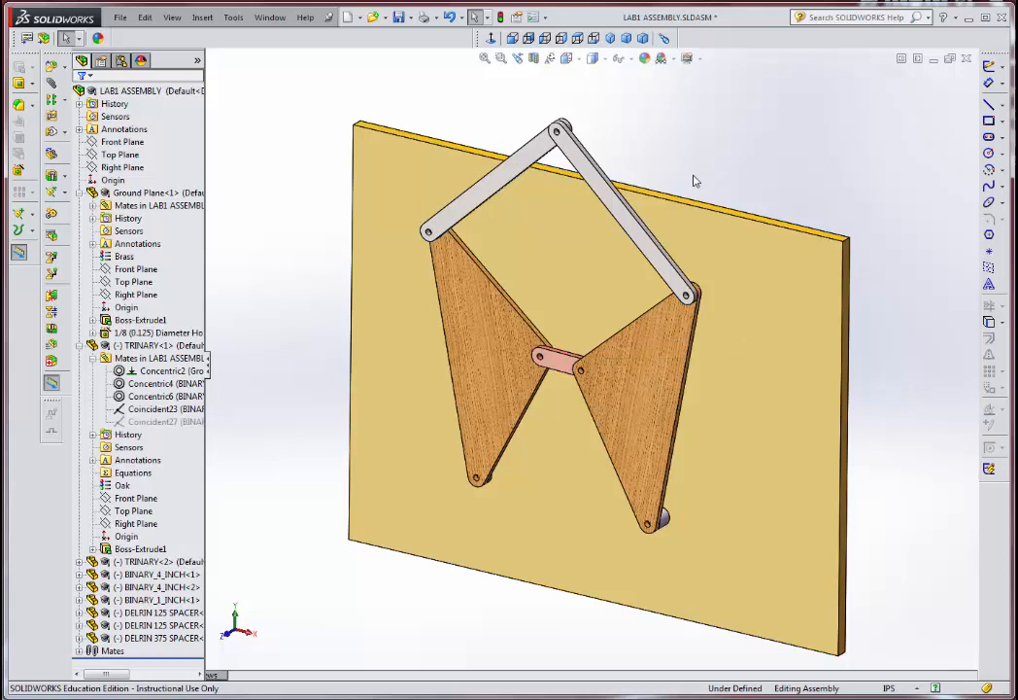
mouse_move(667, 132)
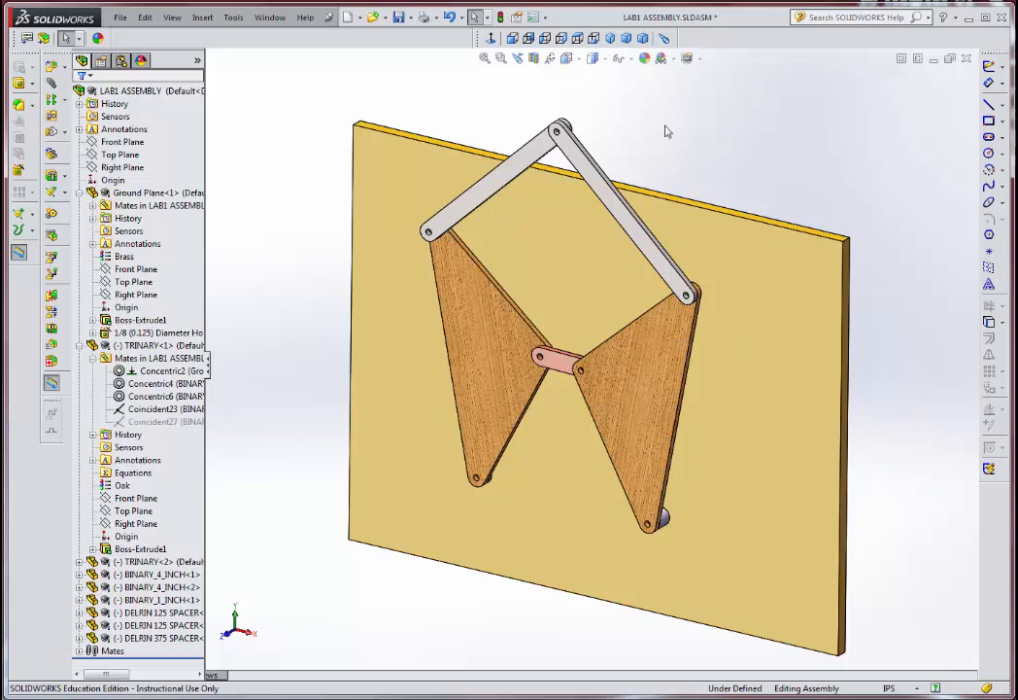
mouse_move(399, 17)
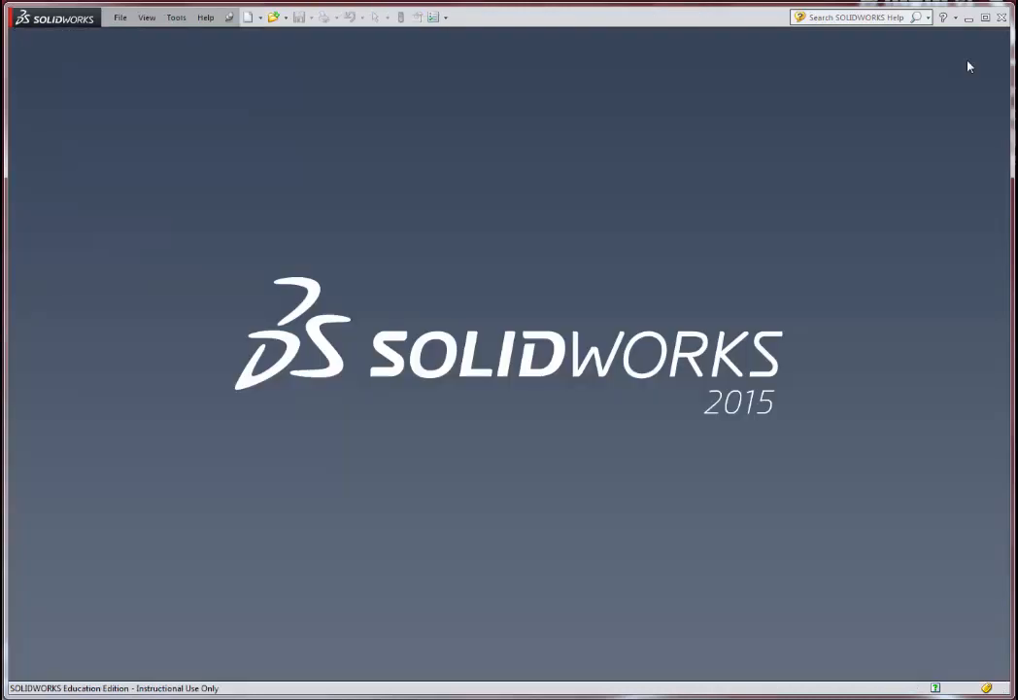
Create a new blank part, Part1, from the NB INCH PART template
click(248, 16)
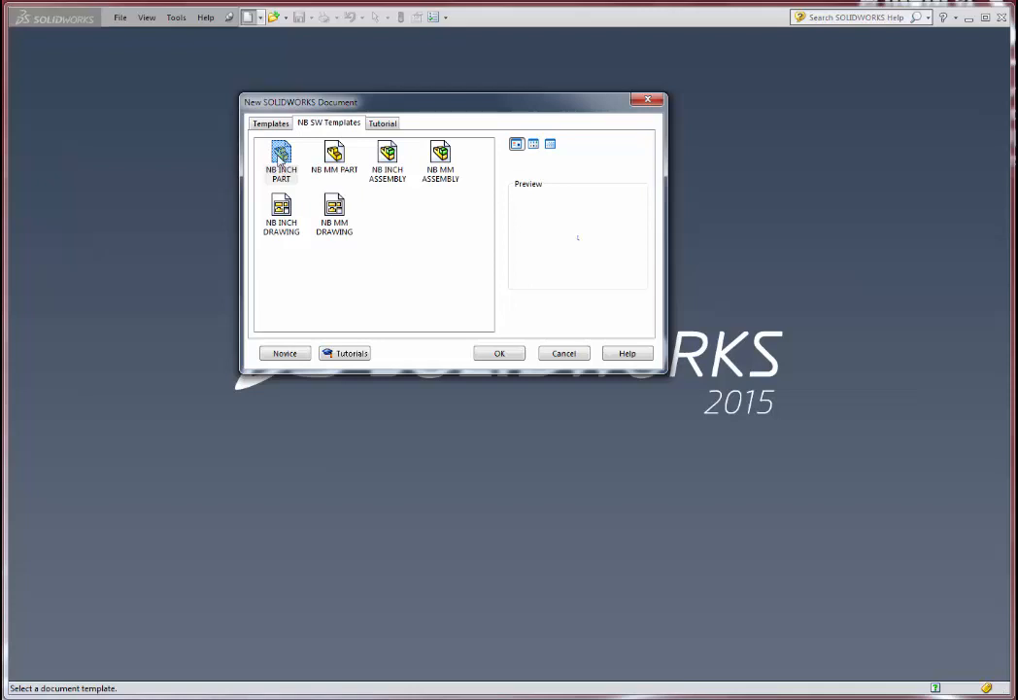
click(281, 160)
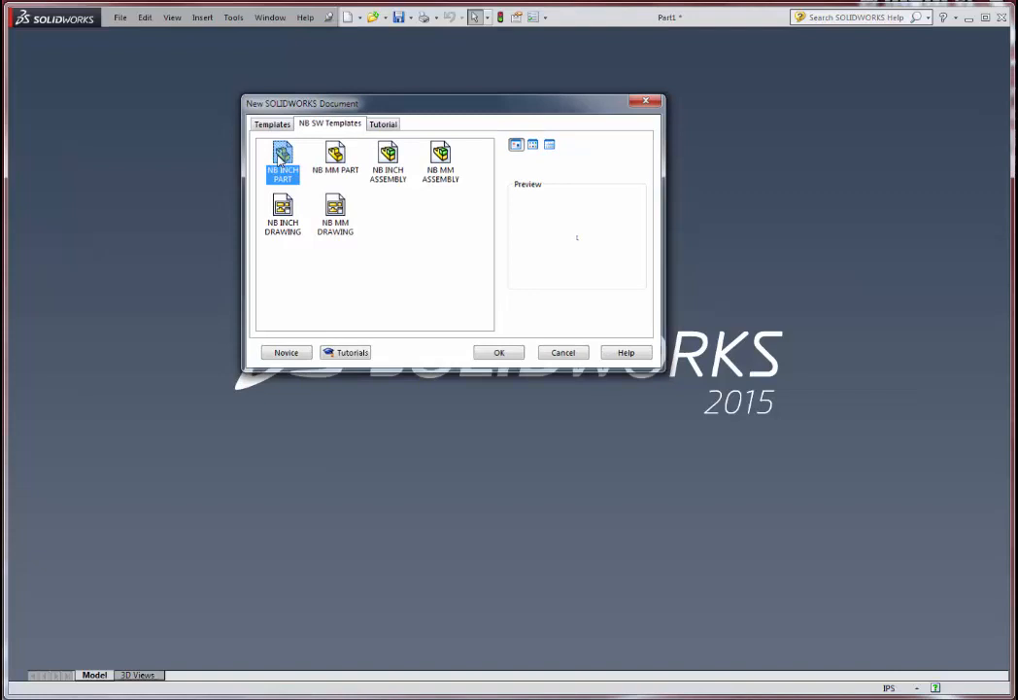
click(498, 352)
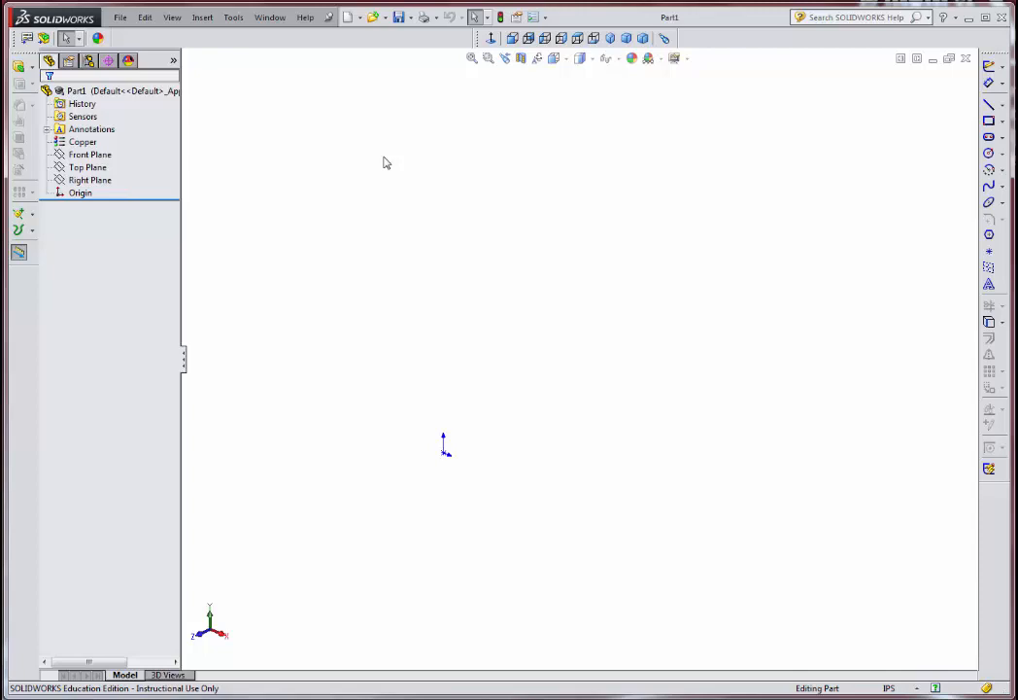
click(89, 154)
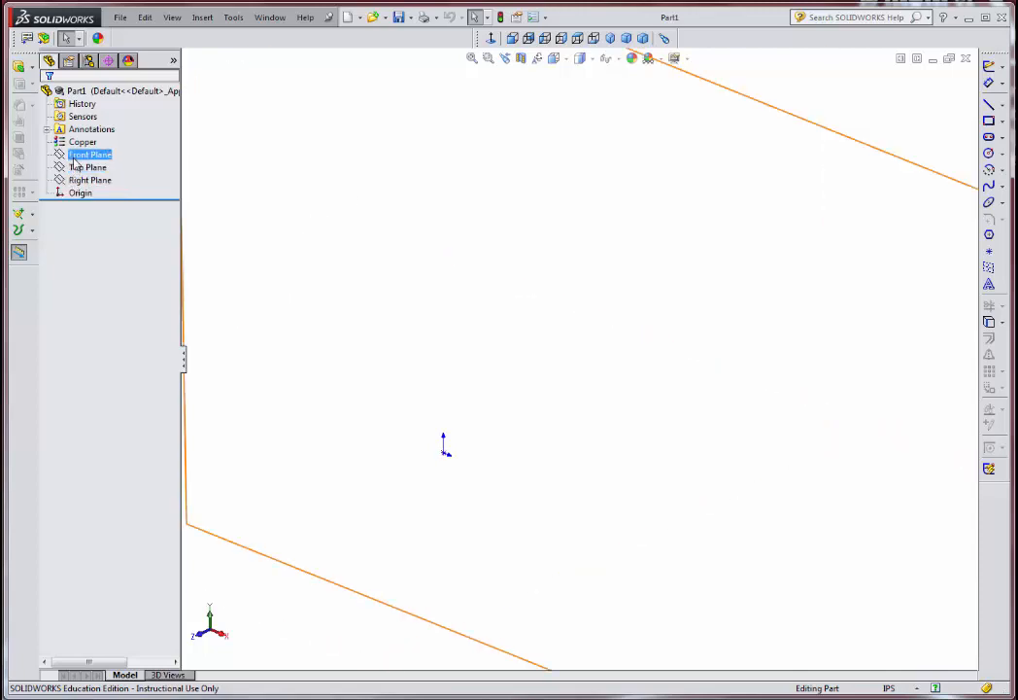
click(81, 193)
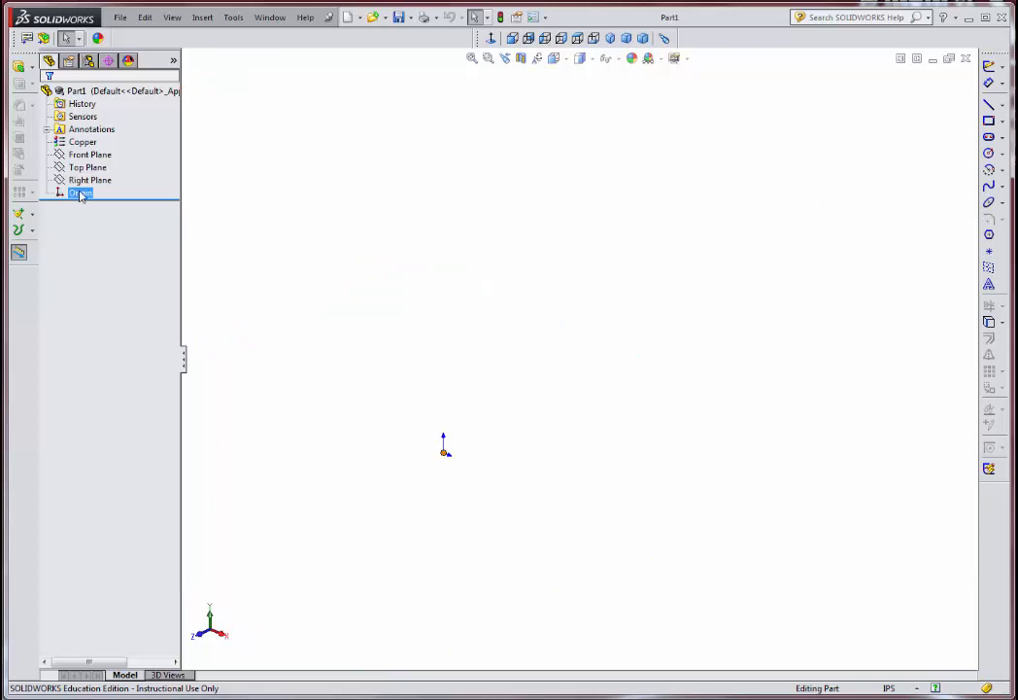
double_click(80, 193)
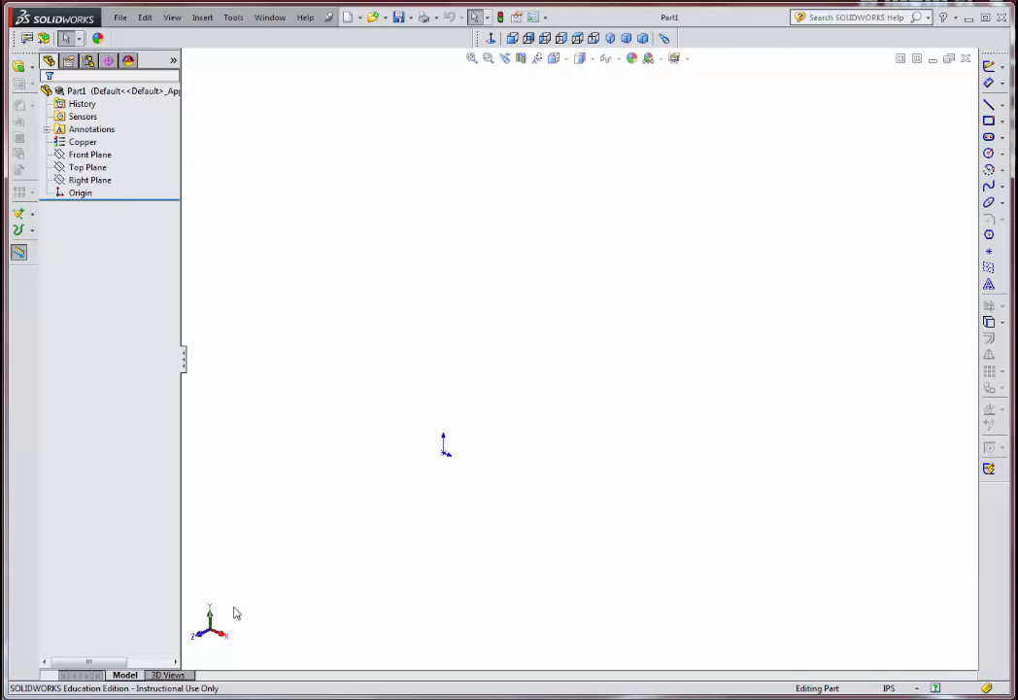
mouse_move(237, 637)
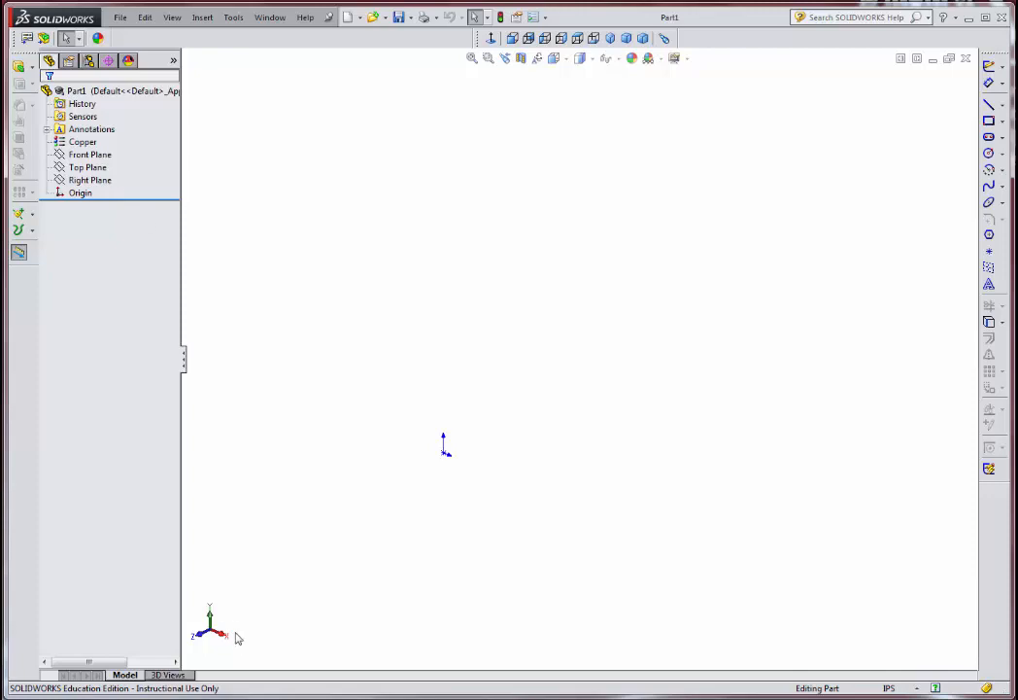
Sketch two equal end circles on the Front Plane, with centres horizontally aligned
click(89, 154)
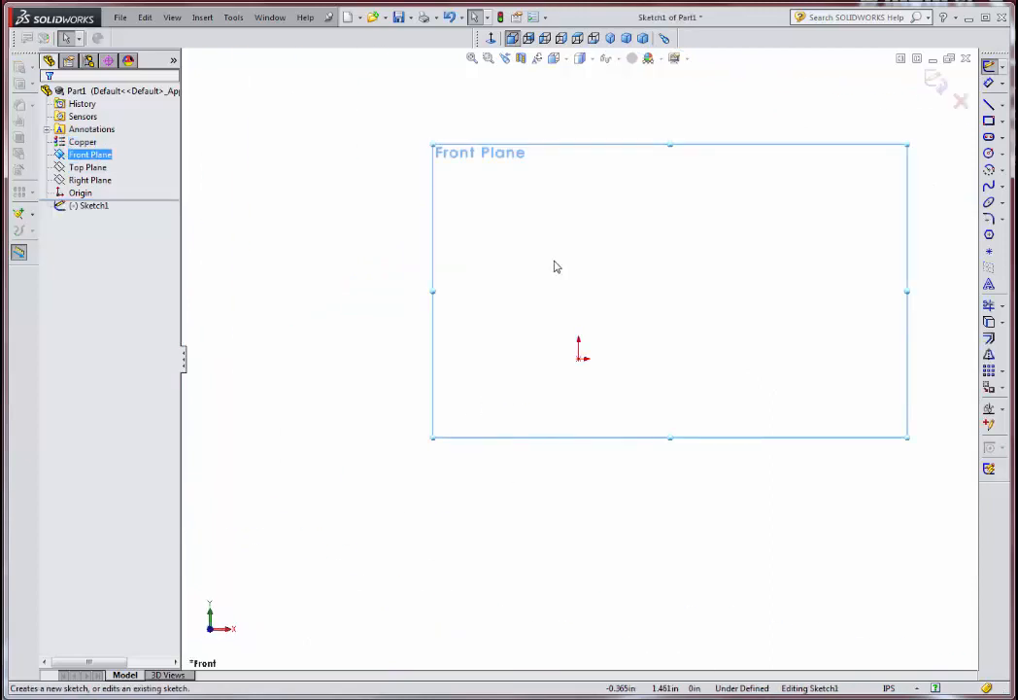
mouse_move(800, 231)
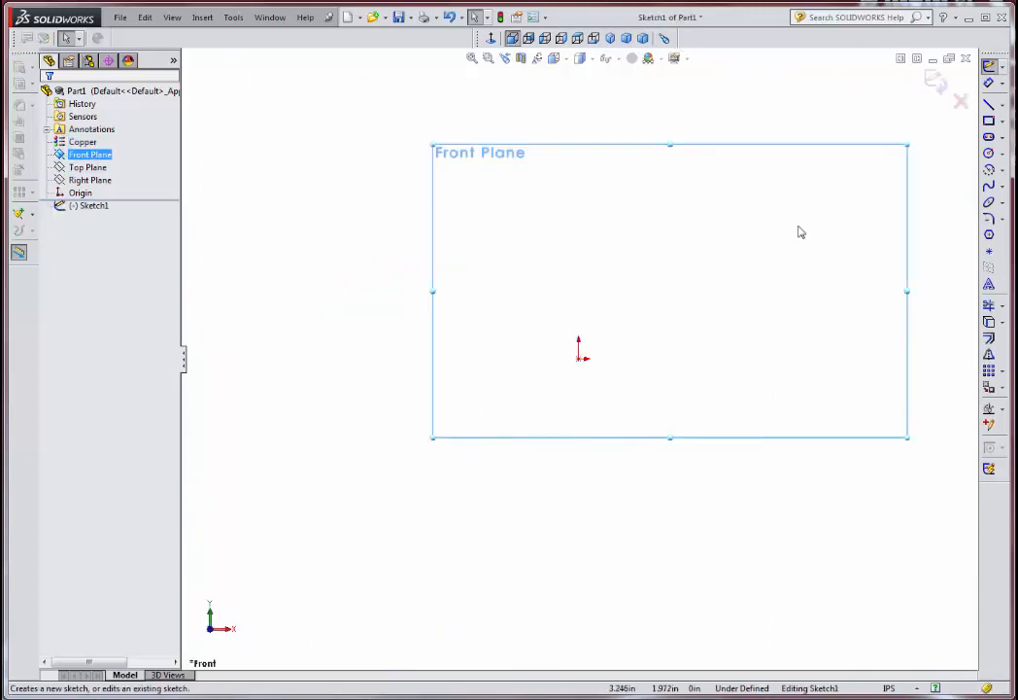
mouse_move(971, 167)
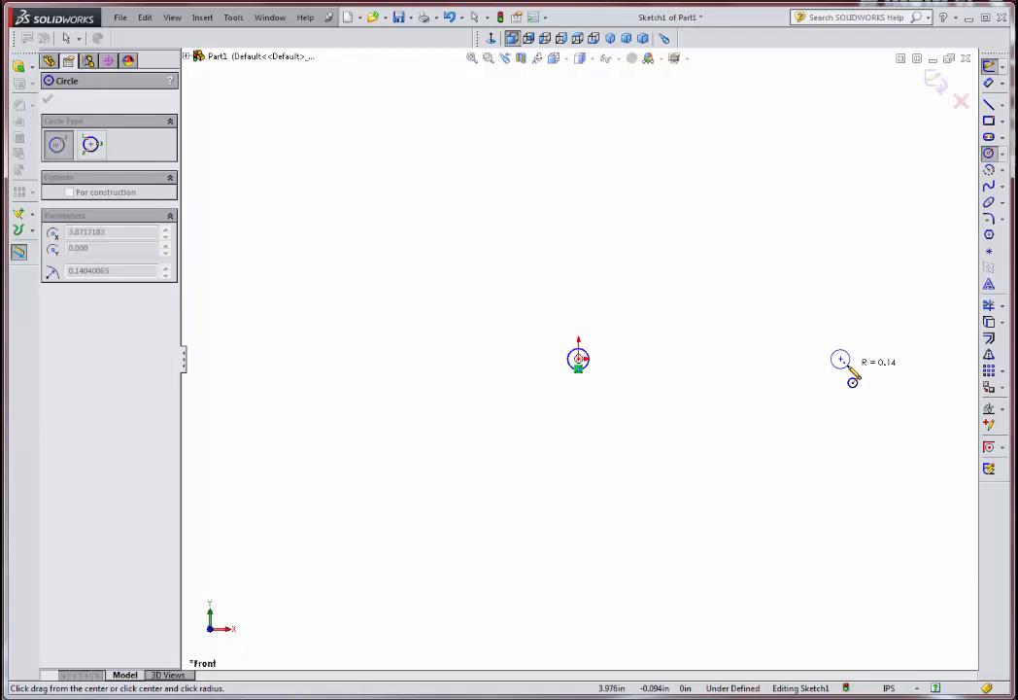
click(841, 360)
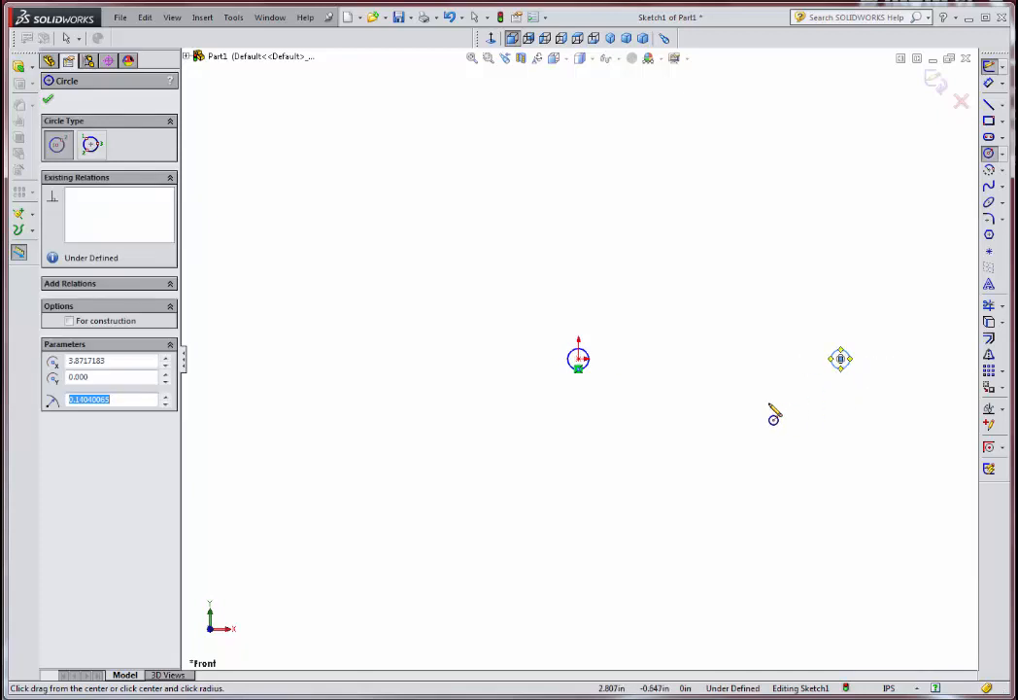
mouse_move(777, 406)
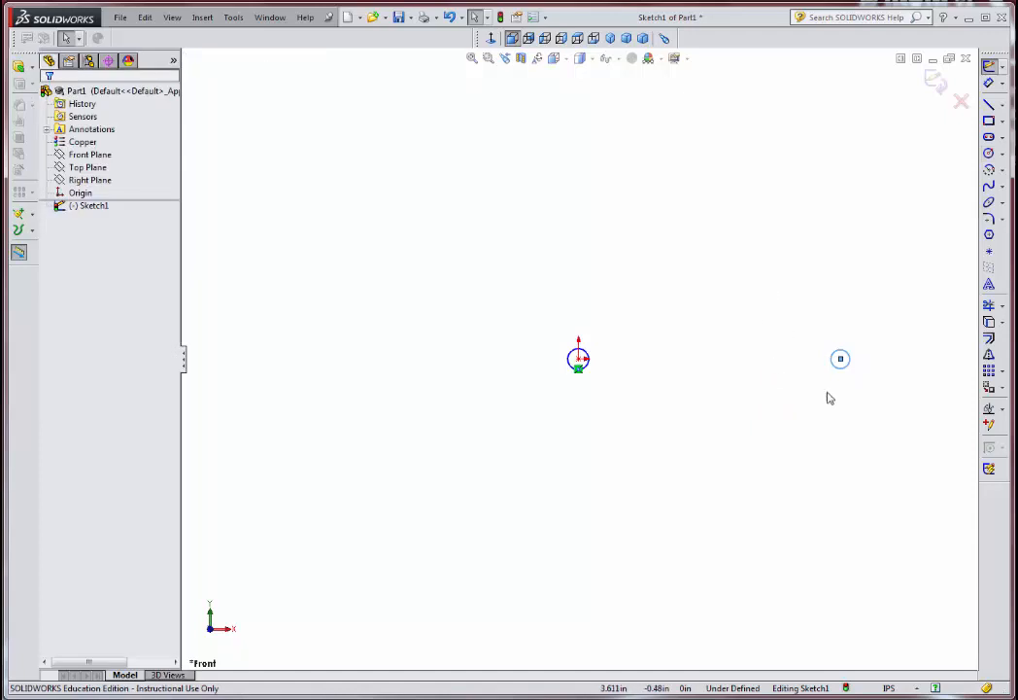
mouse_move(597, 376)
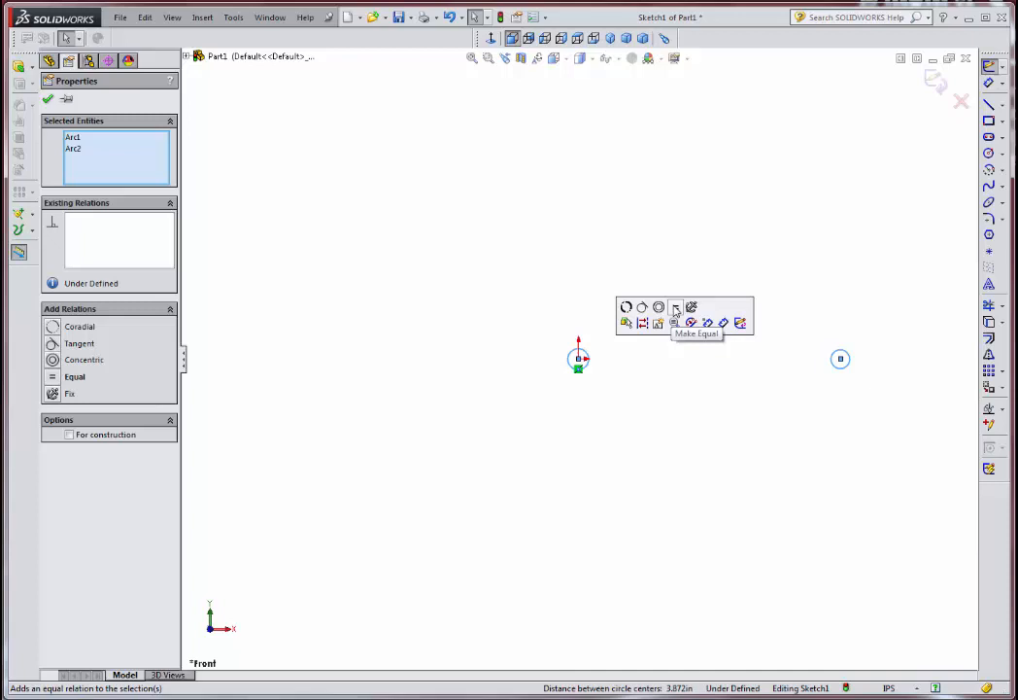
click(675, 308)
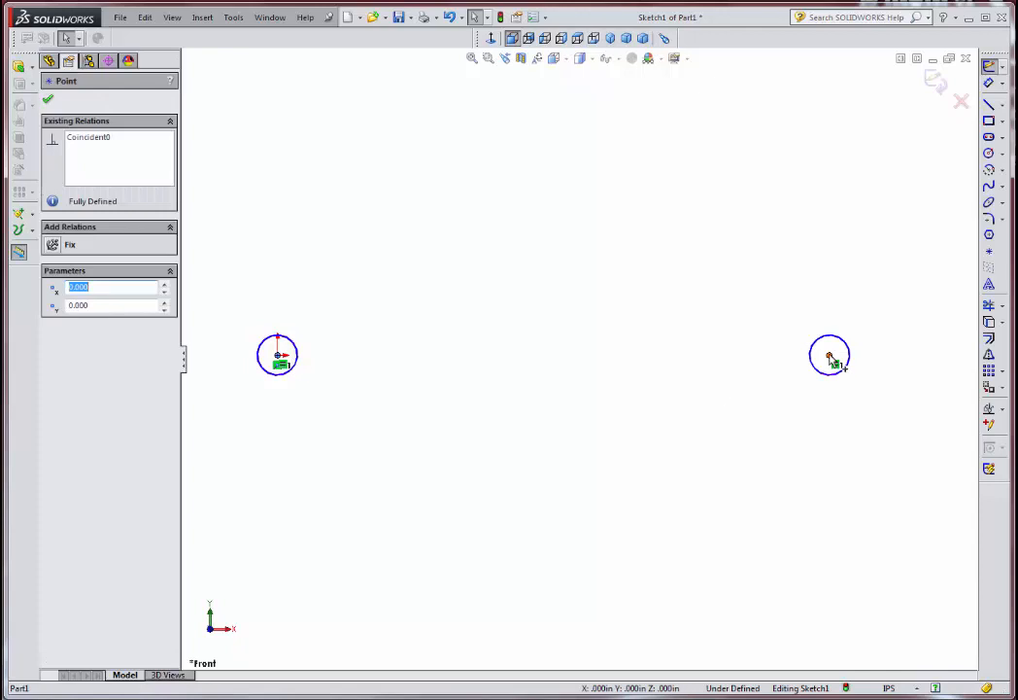
click(829, 354)
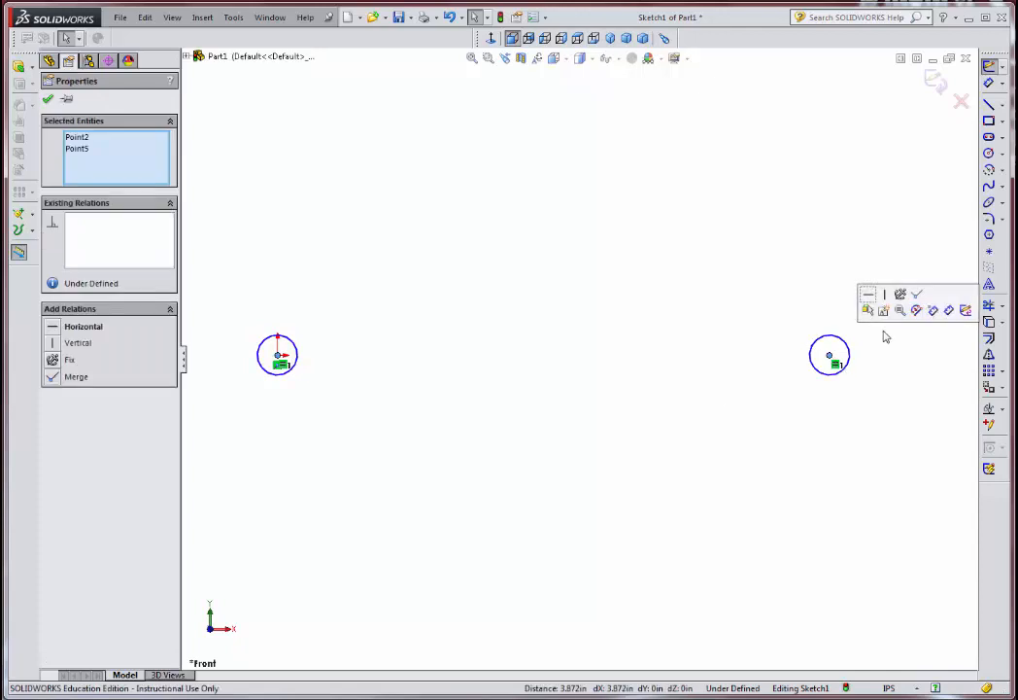
click(868, 294)
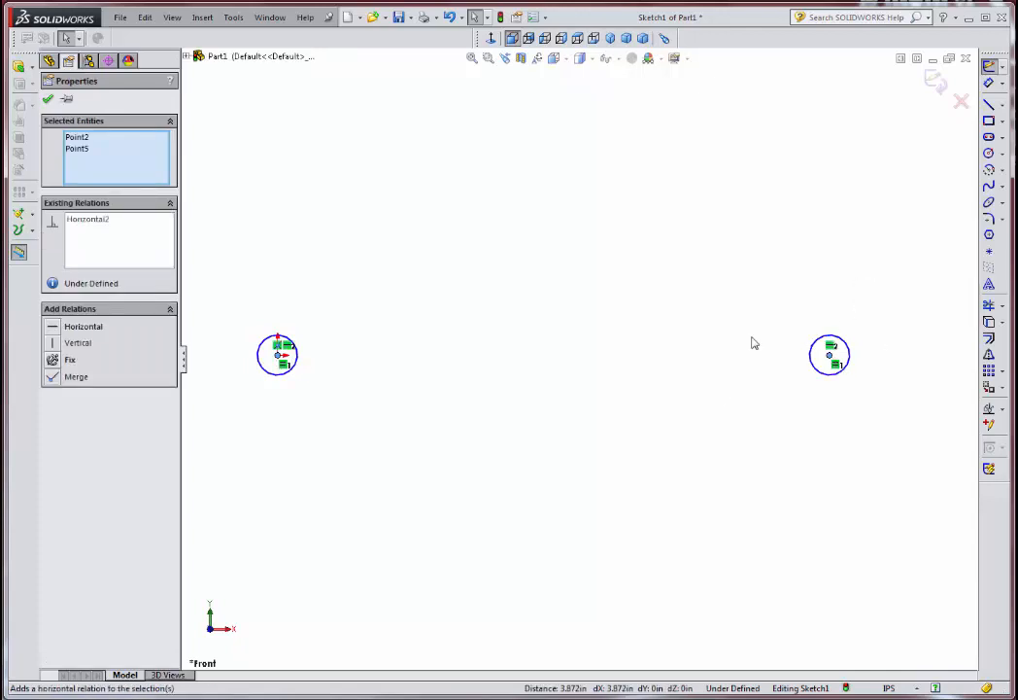
mouse_move(548, 373)
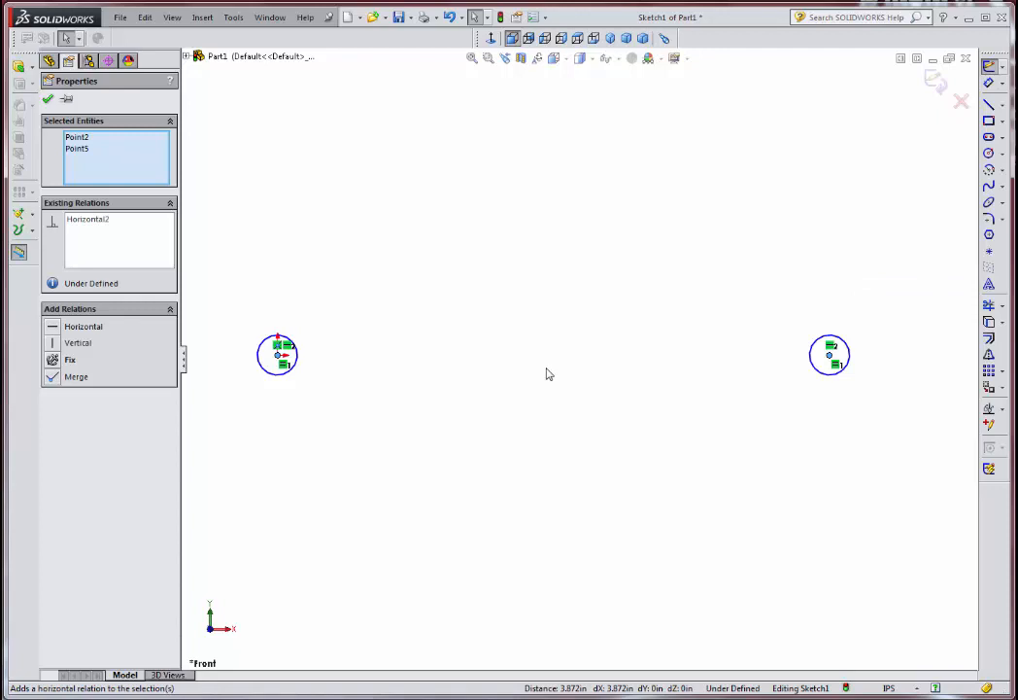
mouse_move(851, 380)
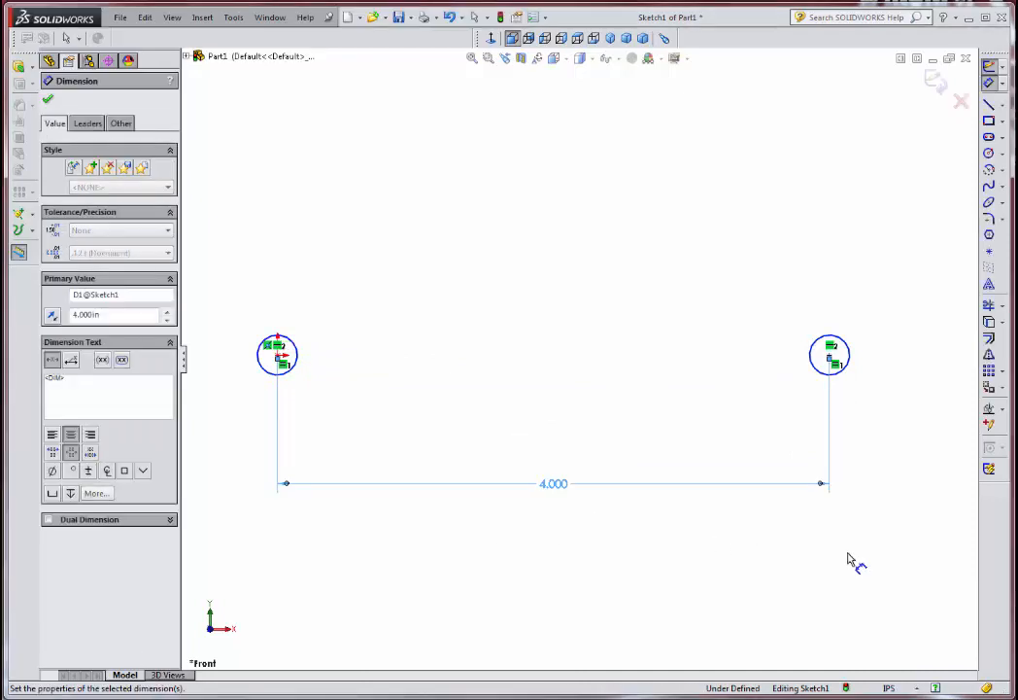
Dimension the hole centres 4.000 in apart and the hole diameter 0.125 in
click(830, 355)
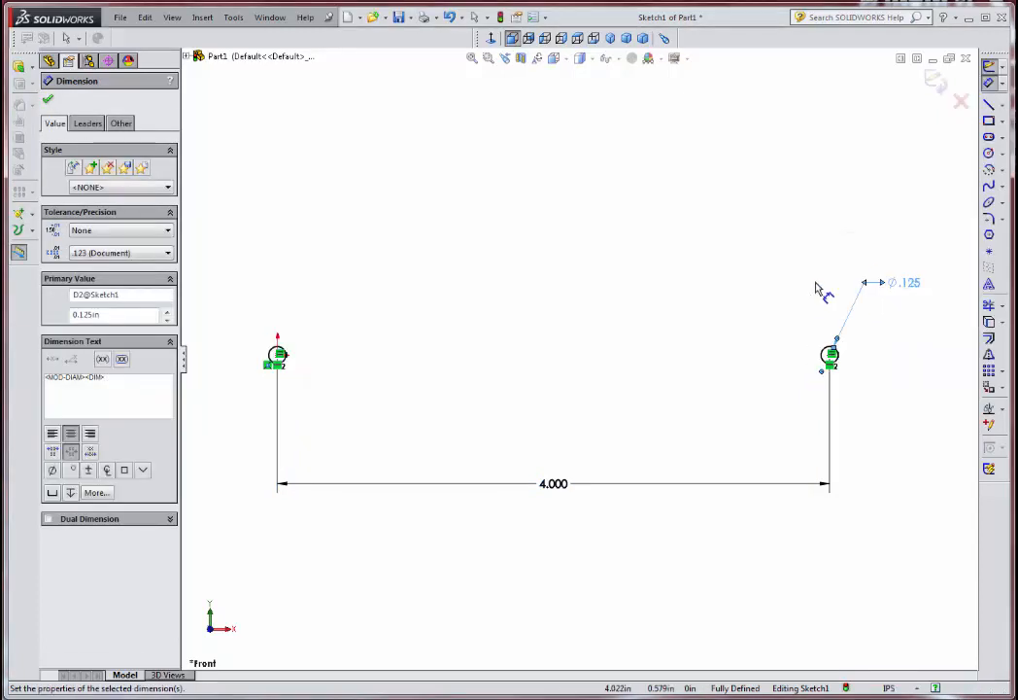
mouse_move(761, 292)
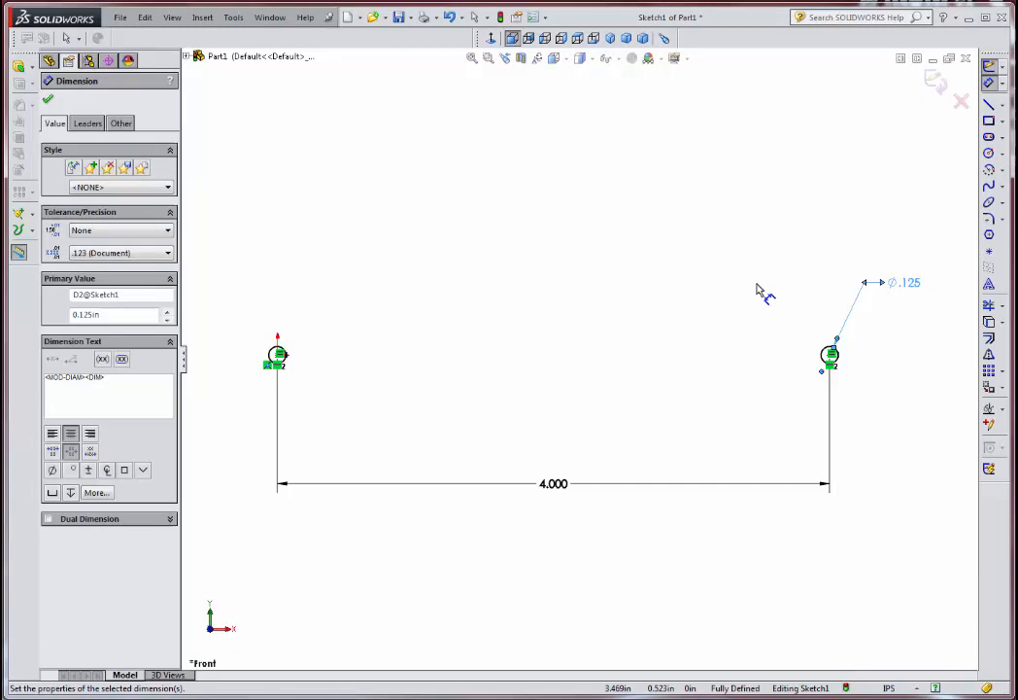
mouse_move(763, 293)
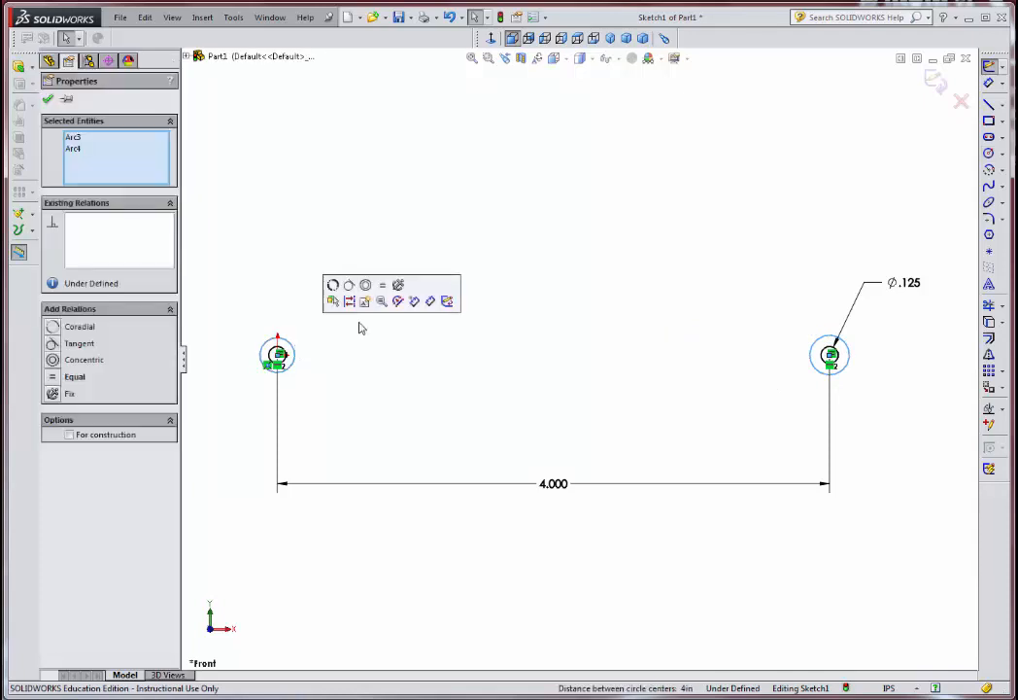
Make both outer circles equal and dimension the left one to Ø0.375 in
click(382, 284)
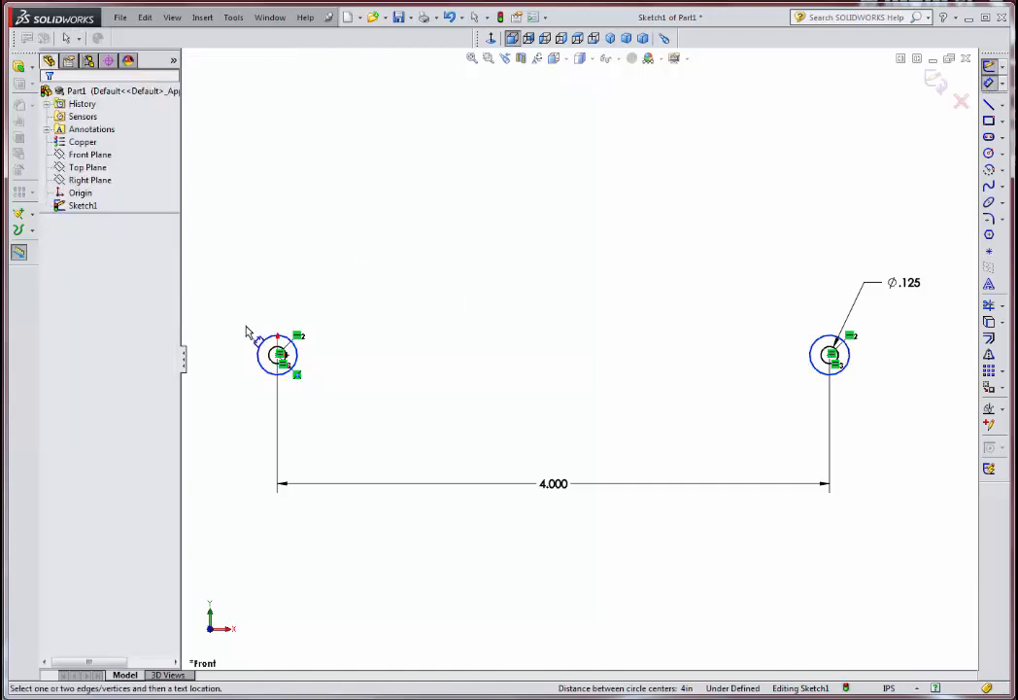
double_click(279, 354)
text(.3)
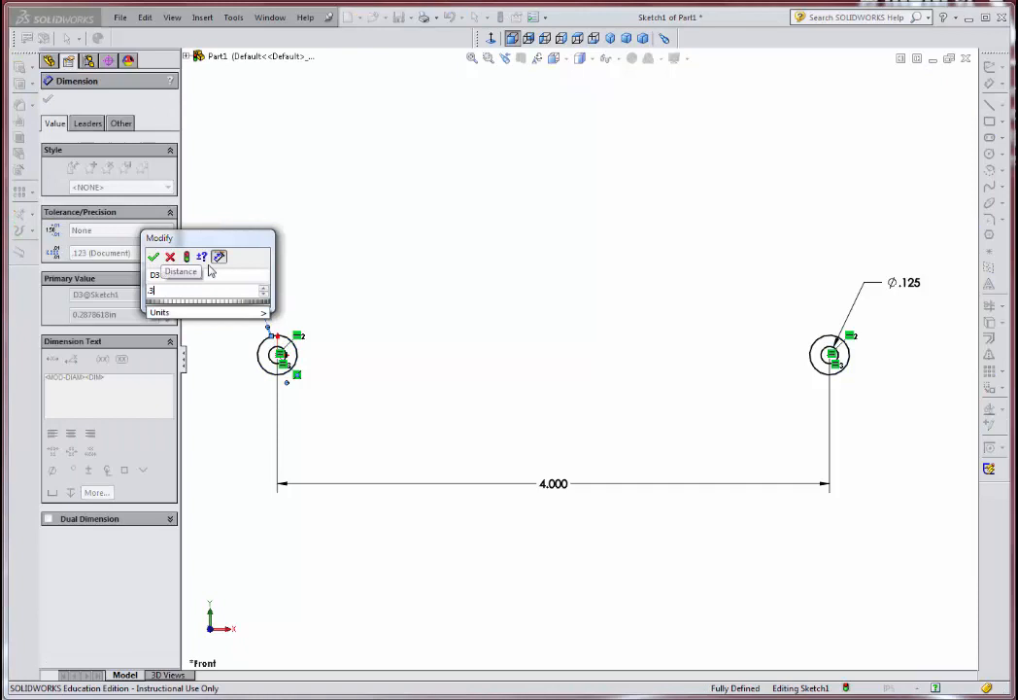
click(153, 257)
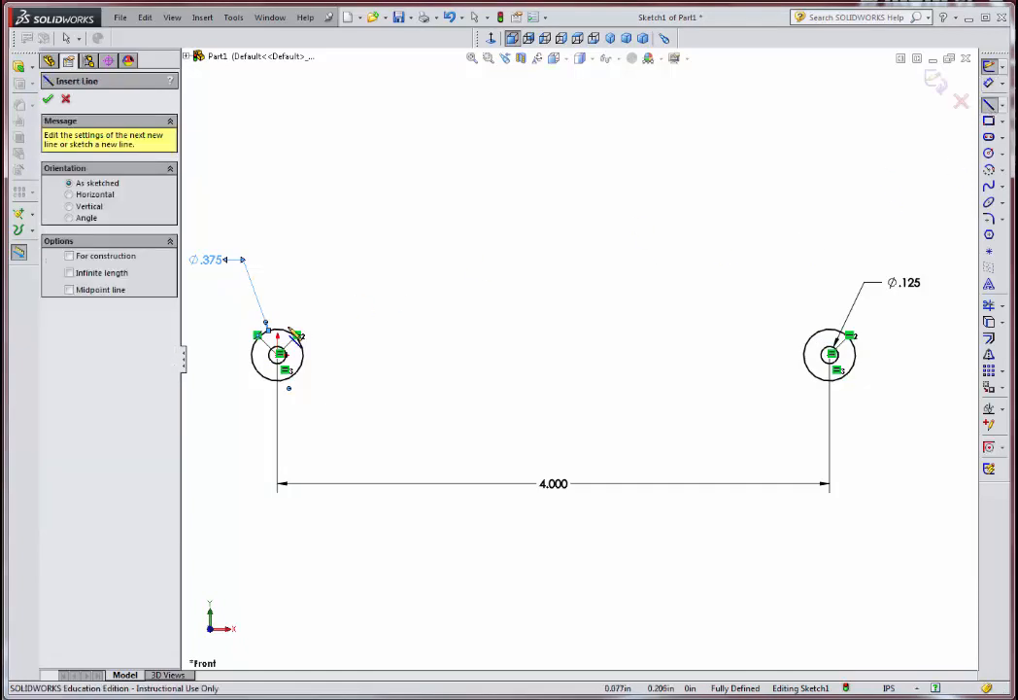
Draw a straight edge joining the left and right outer circles
drag(279, 354, 840, 337)
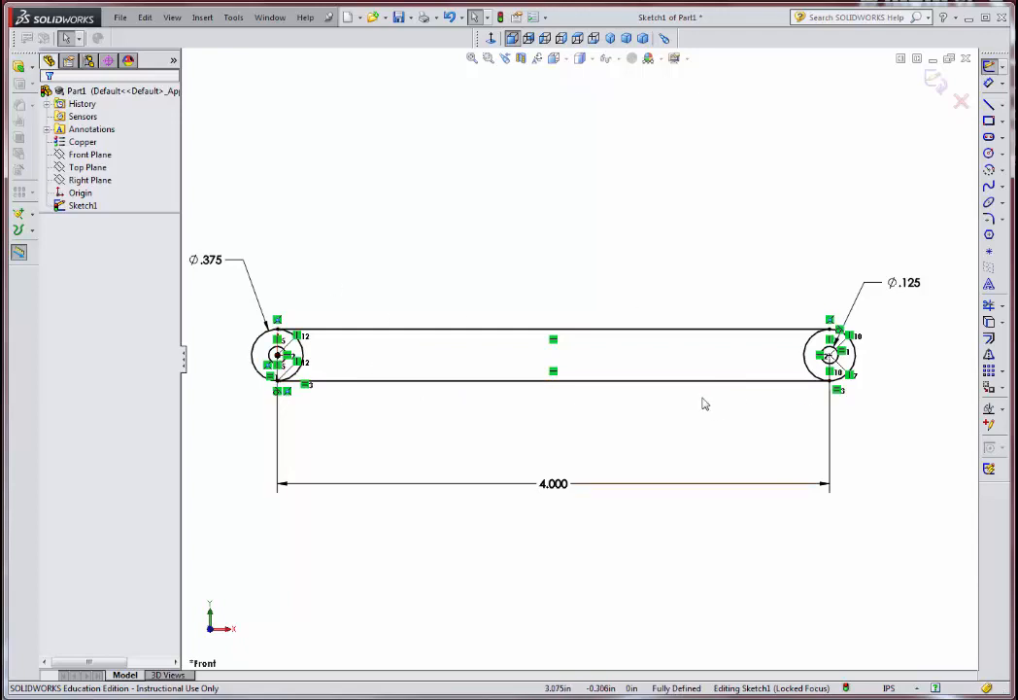
mouse_move(487, 258)
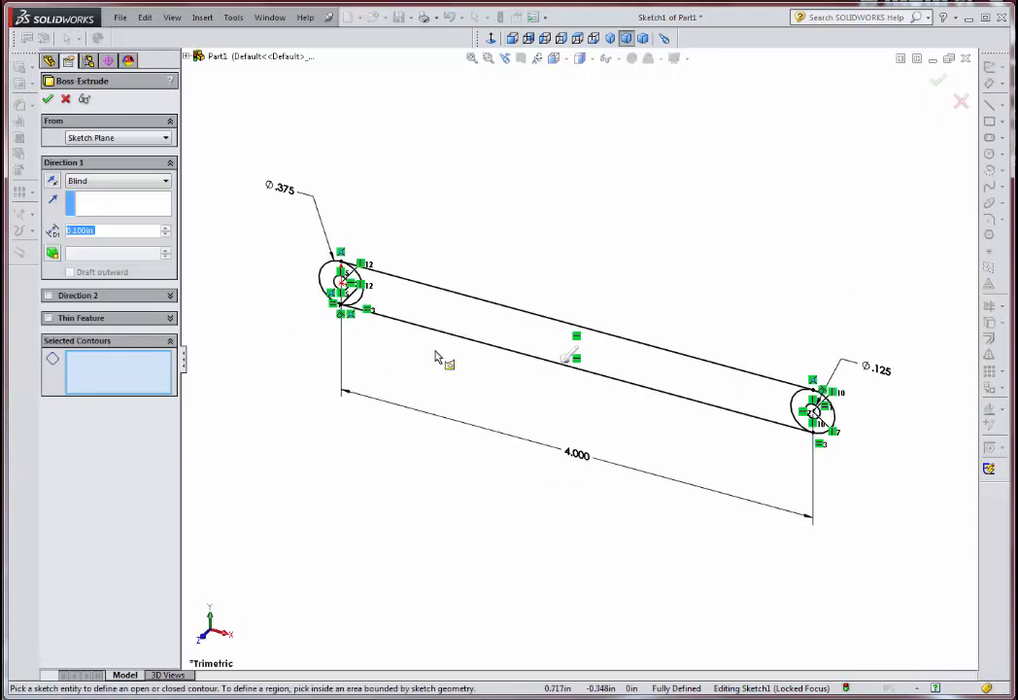
mouse_move(392, 405)
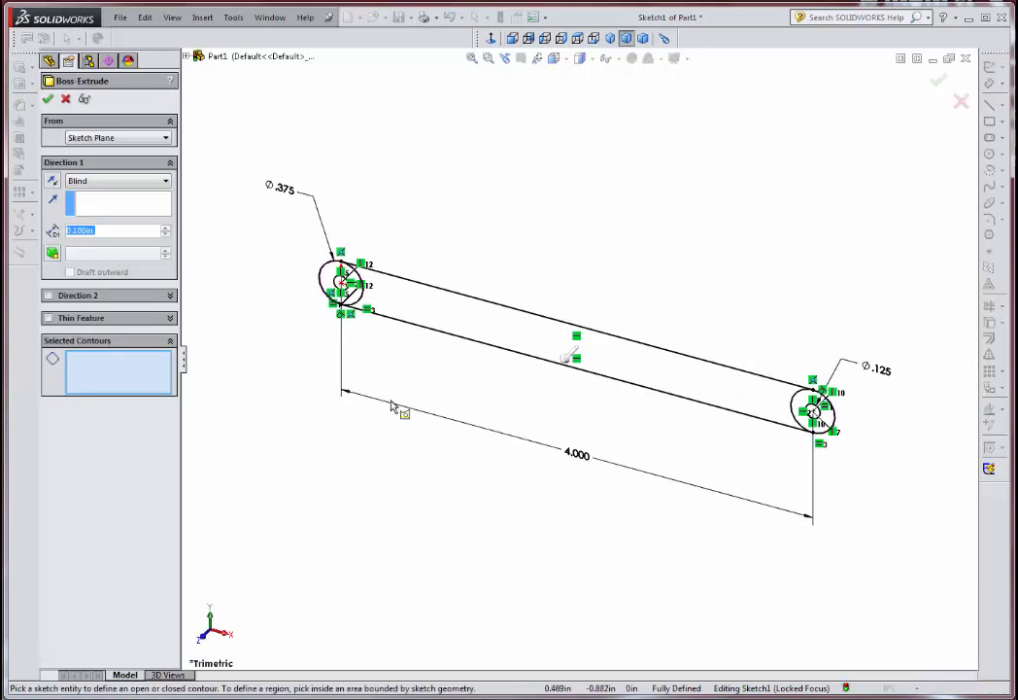
mouse_move(348, 364)
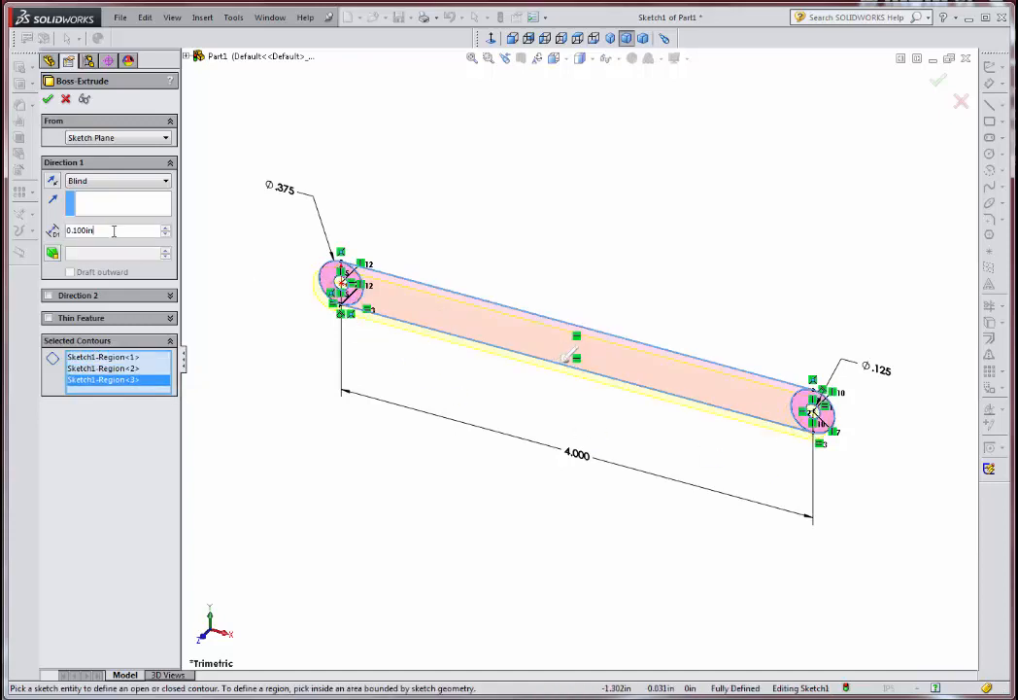
Extrude the link sketch regions as Boss-Extrude1, Blind, 0.125 in deep
click(107, 230)
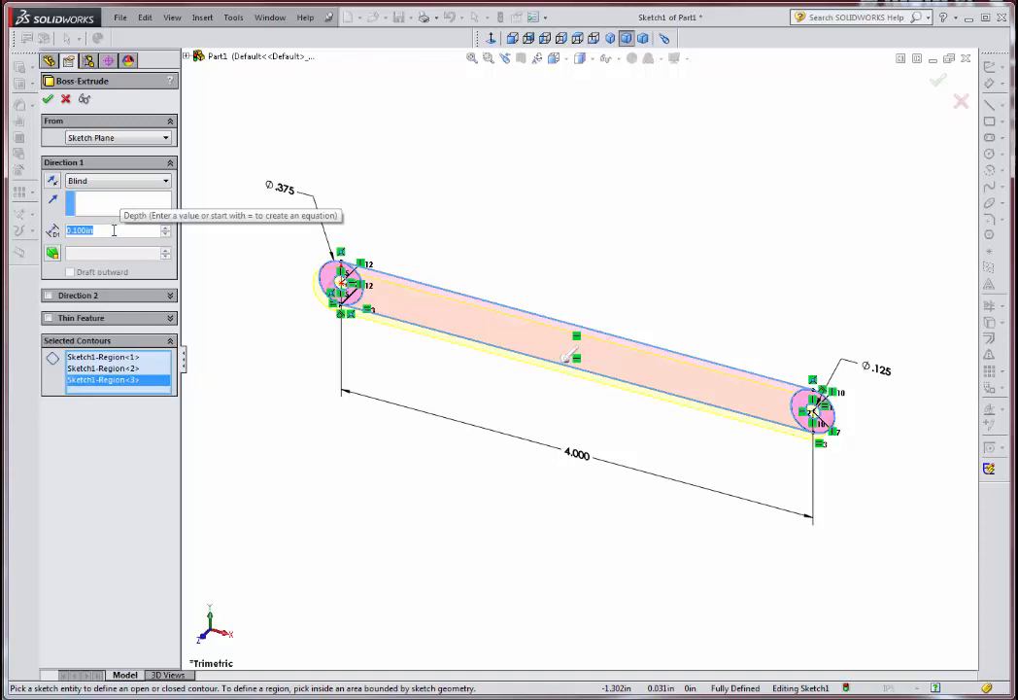
text(1)
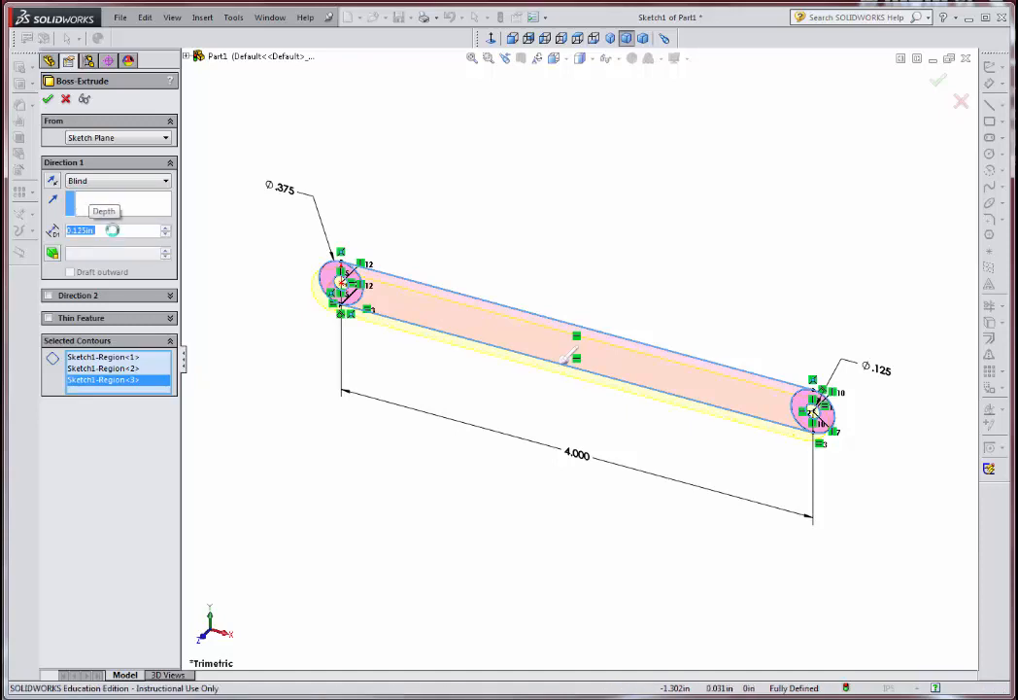
click(48, 98)
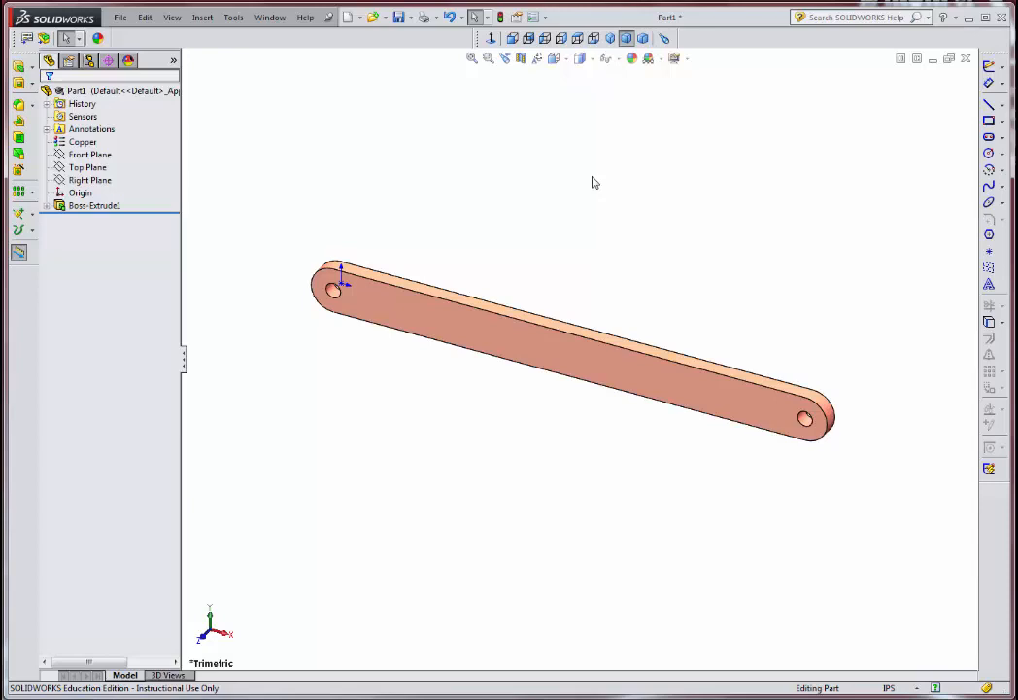
mouse_move(570, 237)
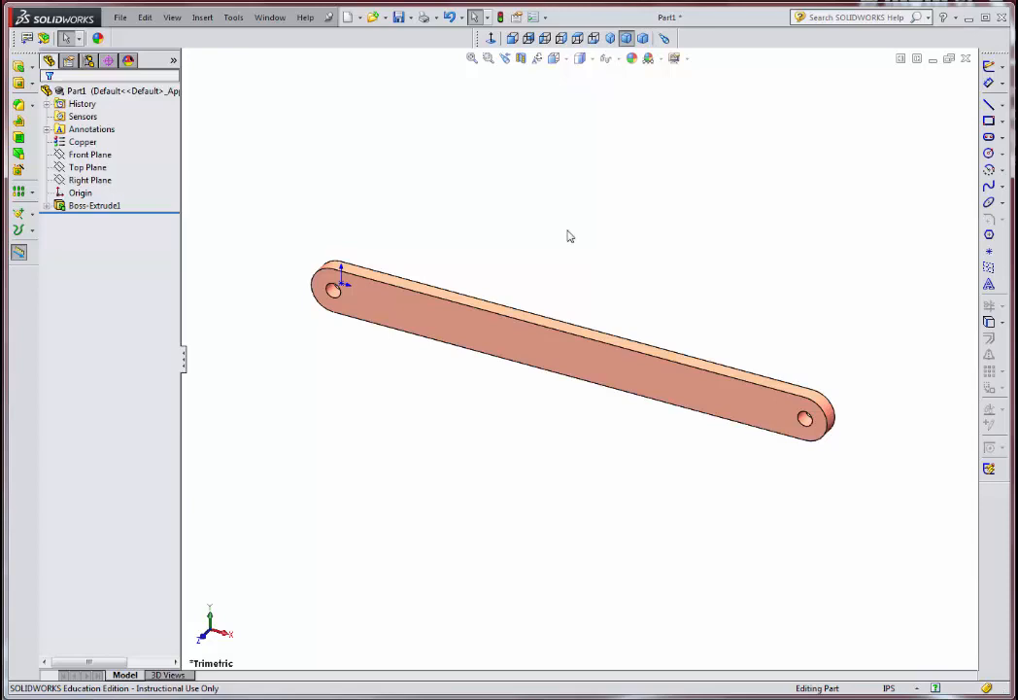
mouse_move(324, 540)
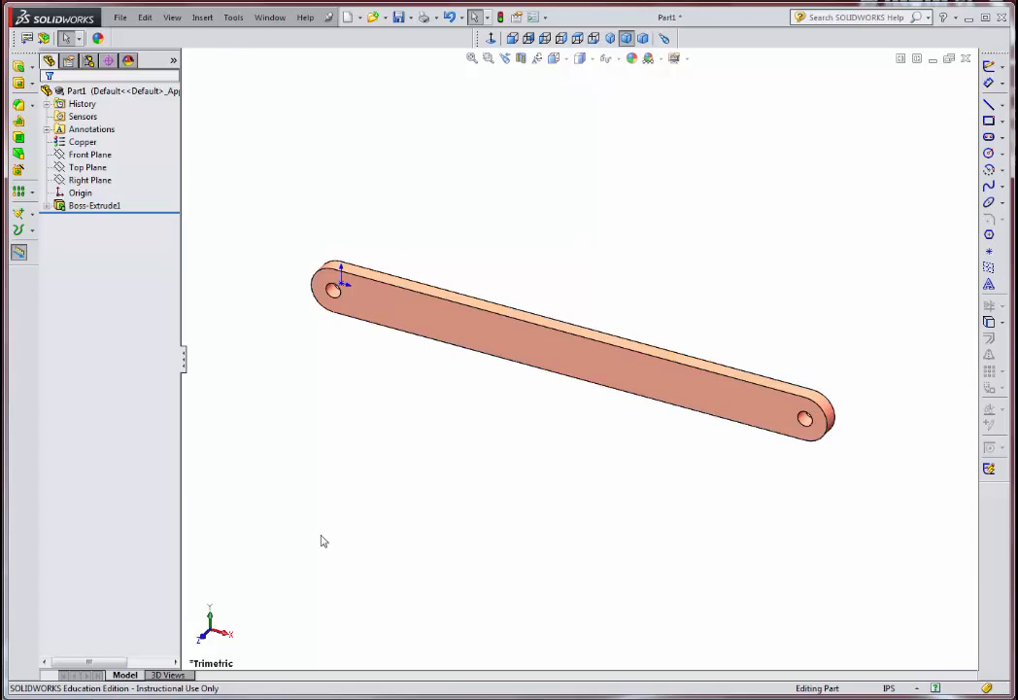